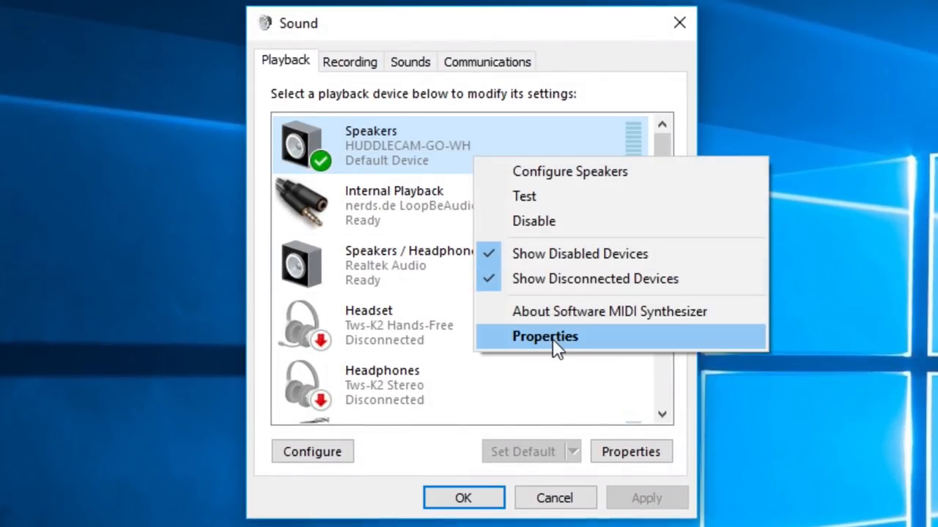
mouse_move(590, 189)
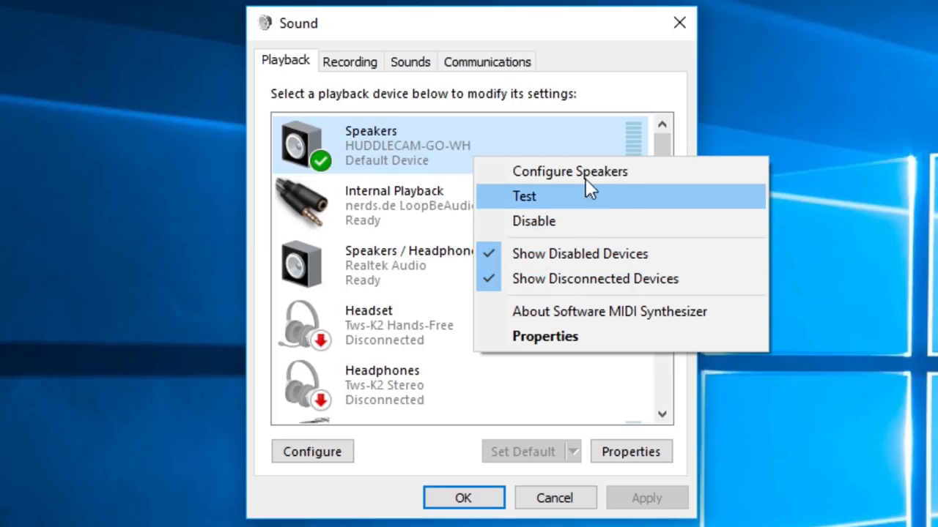
Run Test on the HUDDLECAM-GO Speakers playback device to play a test sound.
left_click(349, 61)
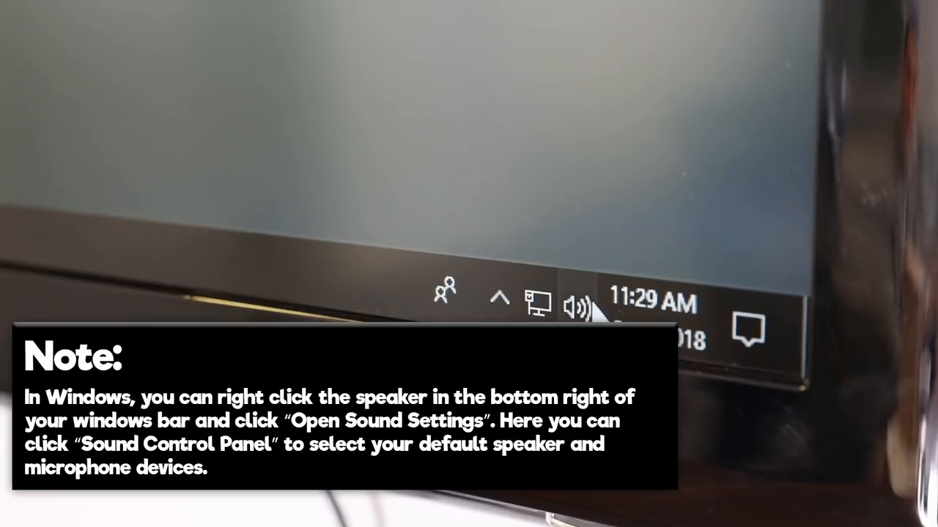
right_click(581, 304)
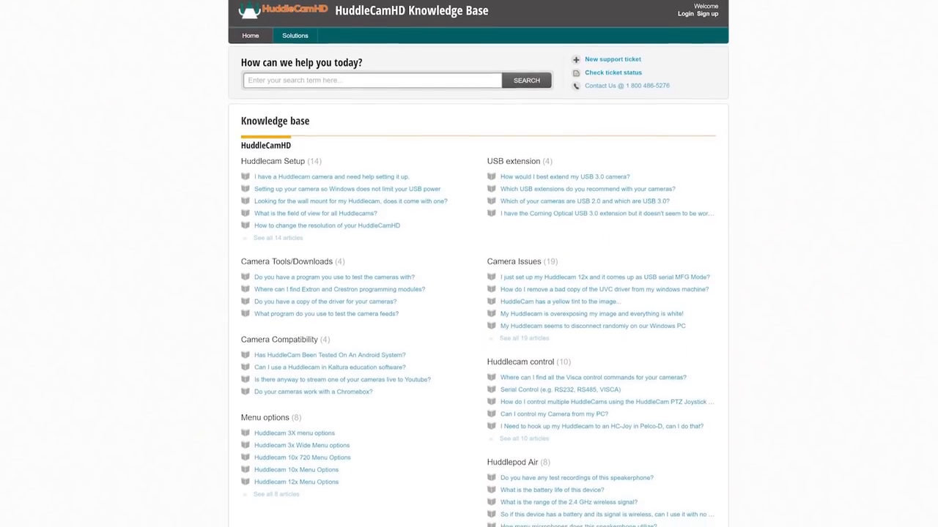
Scroll down the HuddleCamHD Knowledge Base page through setup, camera and compatibility articles.
scroll("down", 3)
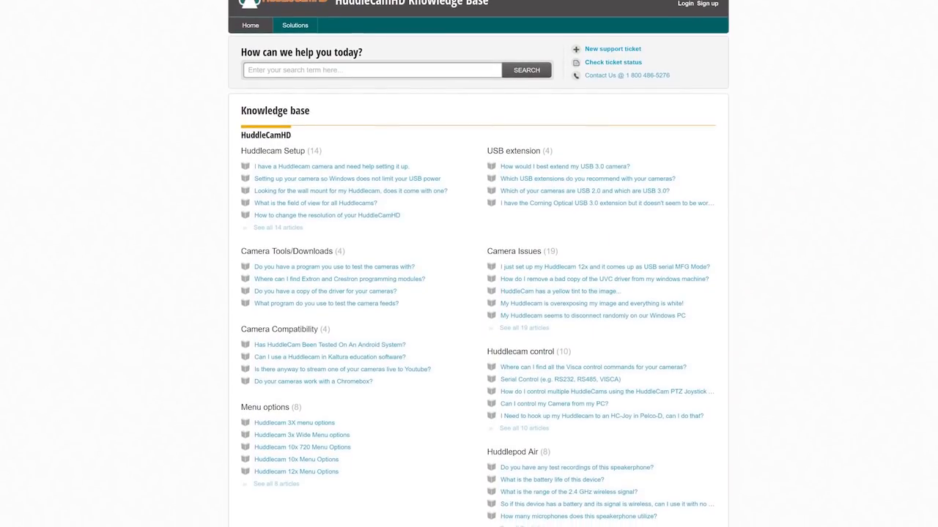